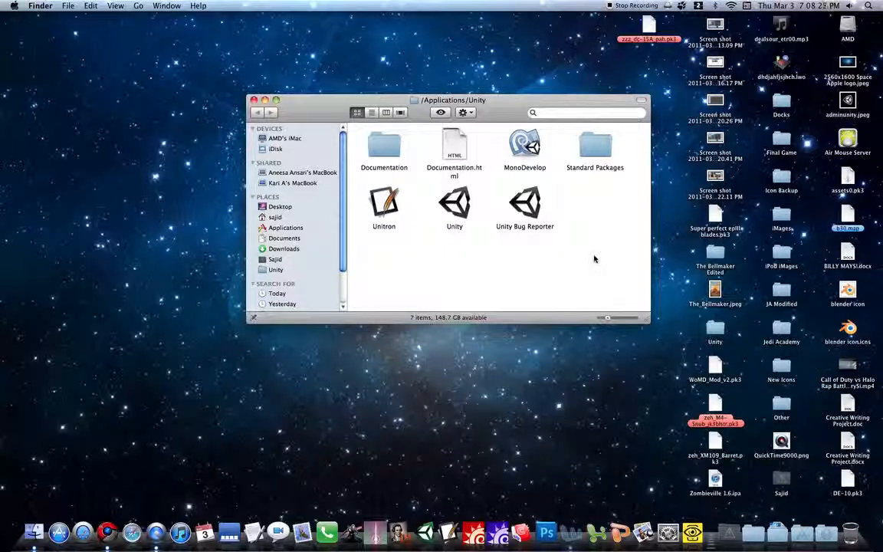
mouse_move(586, 267)
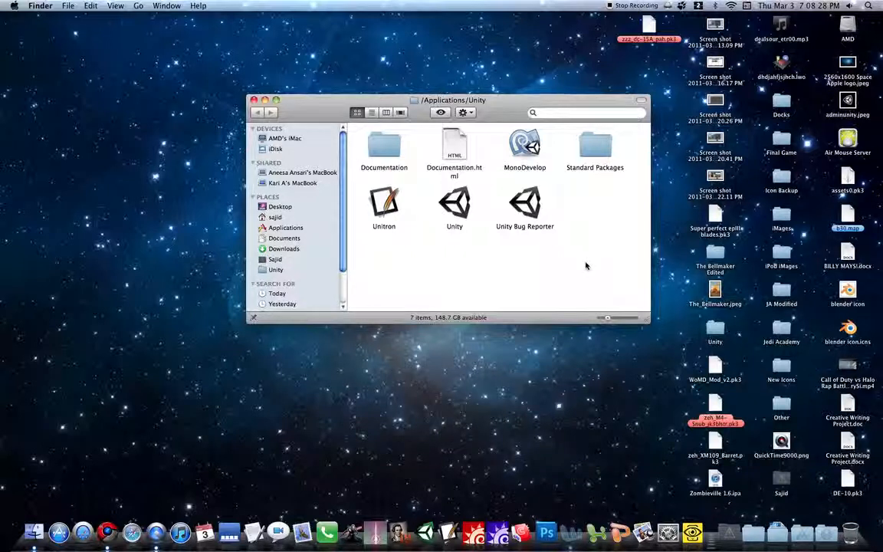
mouse_move(441, 229)
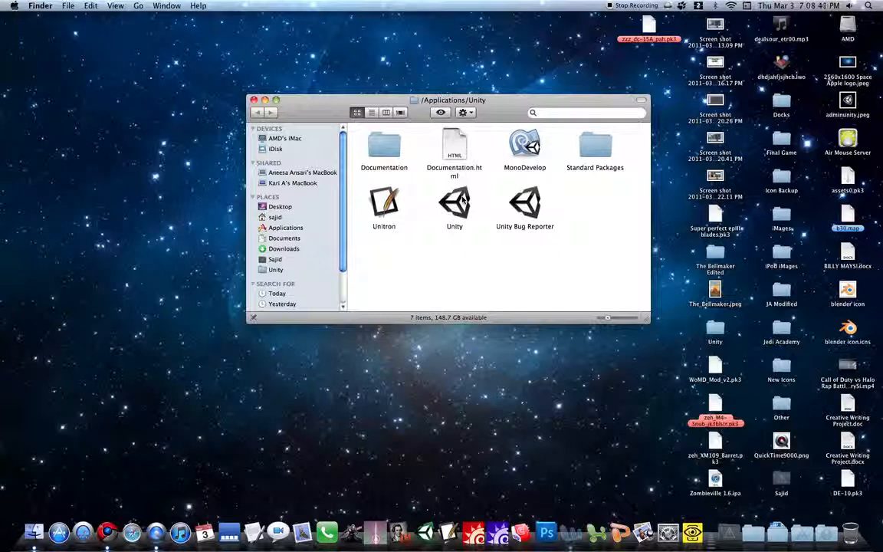
Step: Begin a new Unity project from the File menu
click(454, 202)
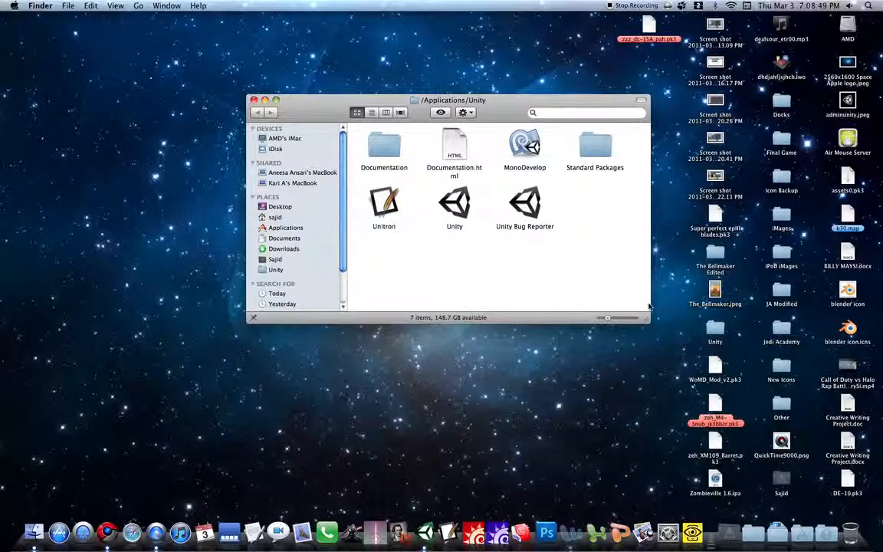
drag(646, 314, 622, 264)
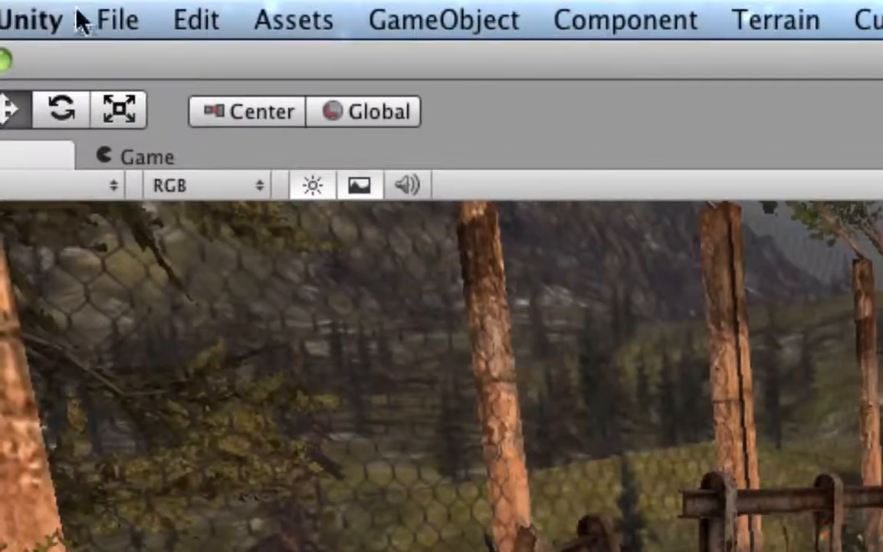
click(116, 19)
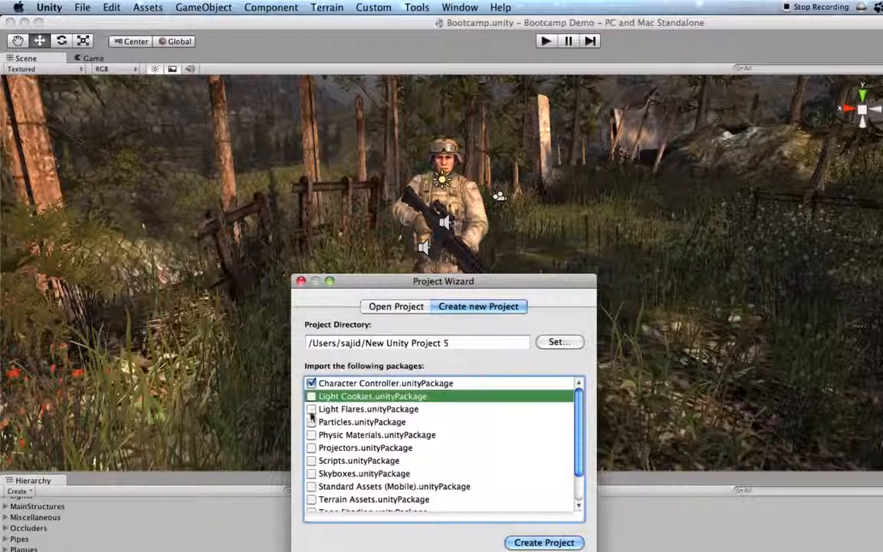
Step: Mark the asset packages through Toon Shading for import and review the save location
click(311, 421)
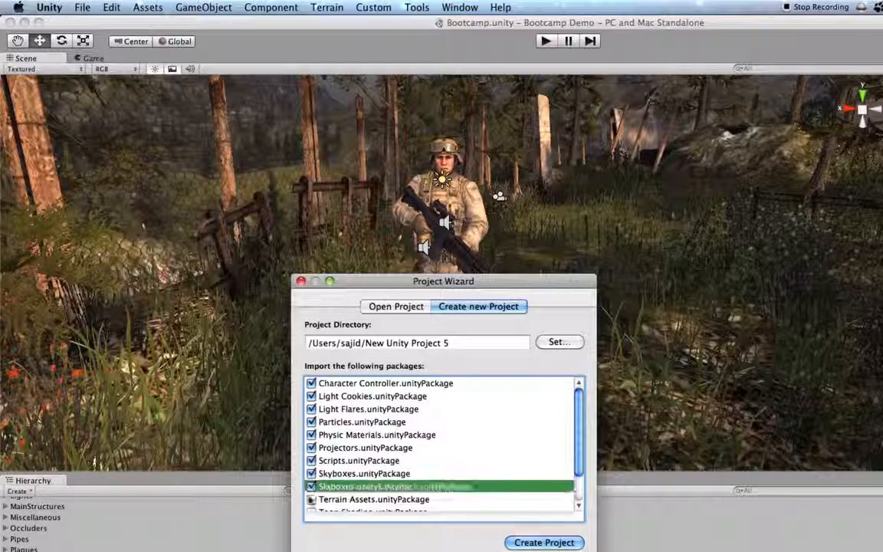
scroll(down, 3)
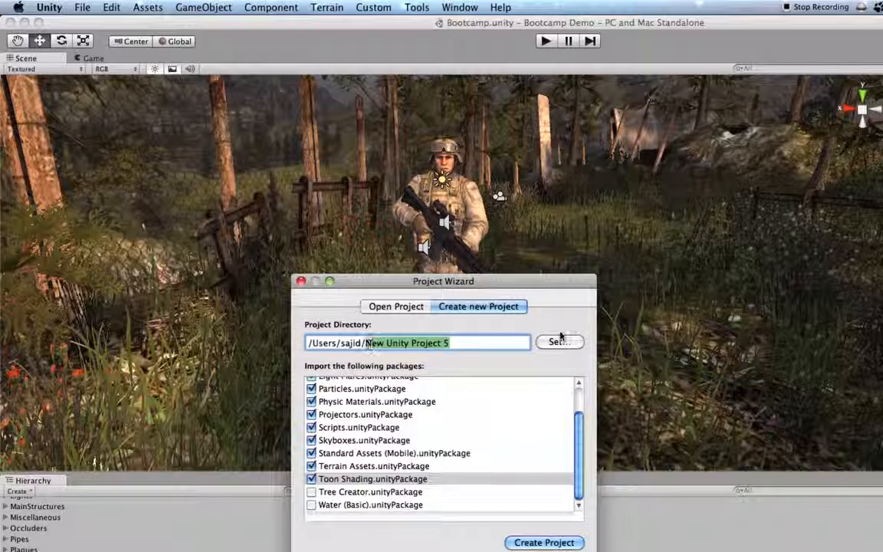
click(558, 342)
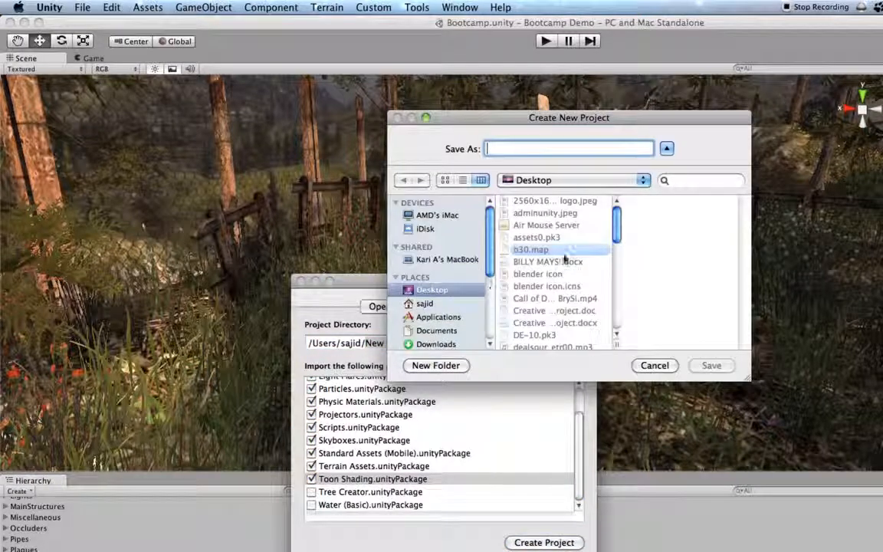
scroll(down, 3)
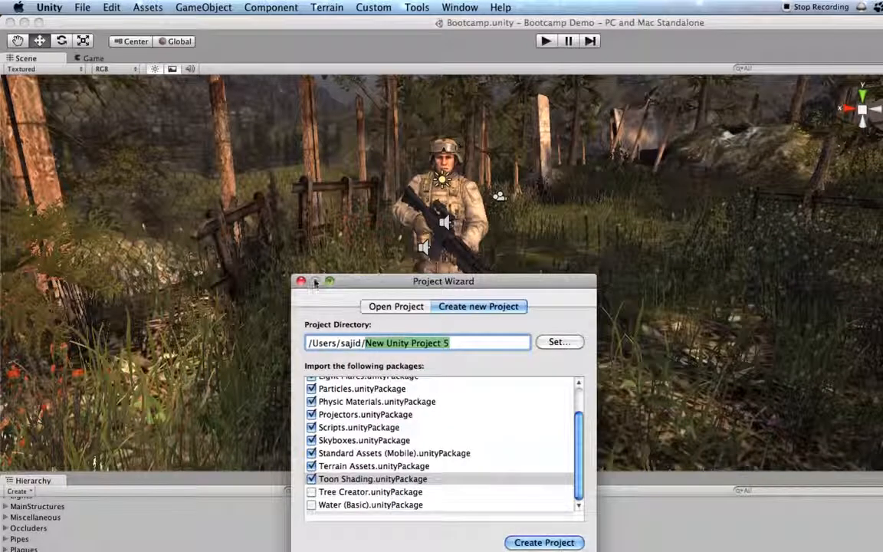
Step: Abandon the new project and open the existing Combat project from /Users/sajid/Combat
click(110, 6)
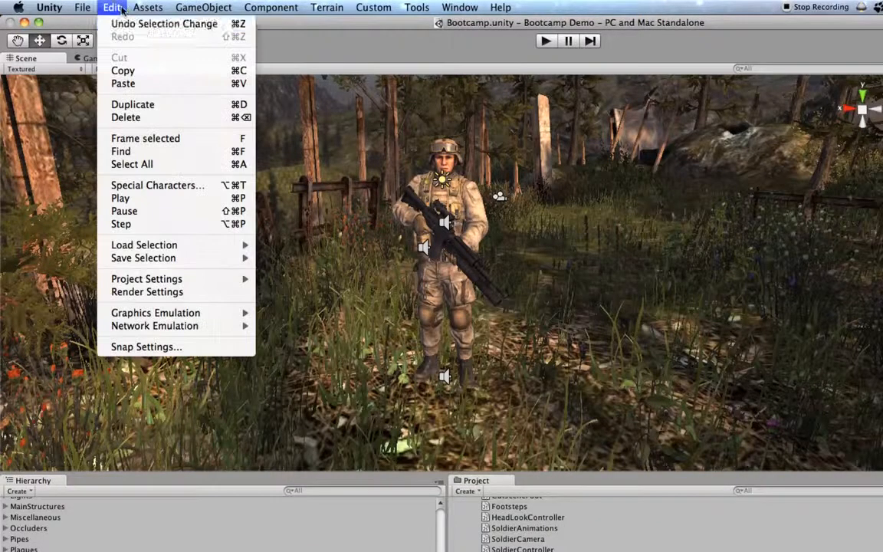
click(83, 6)
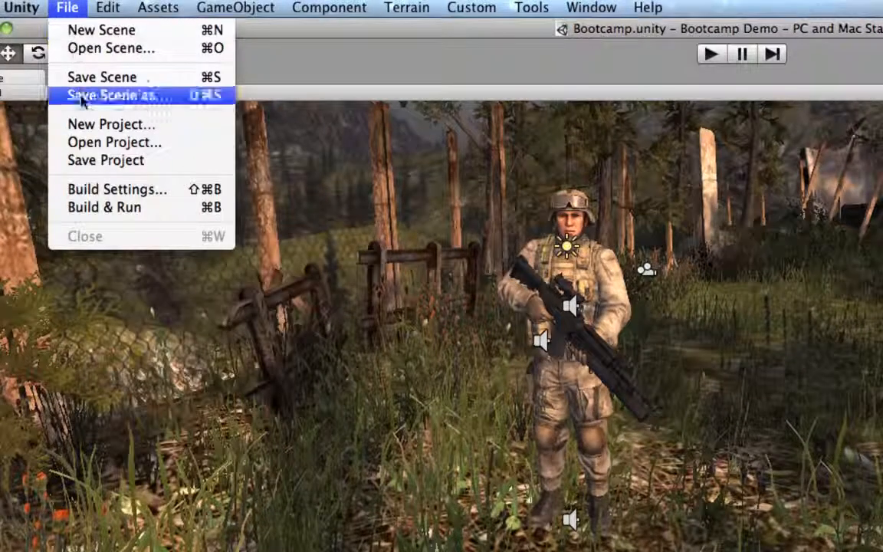
click(113, 141)
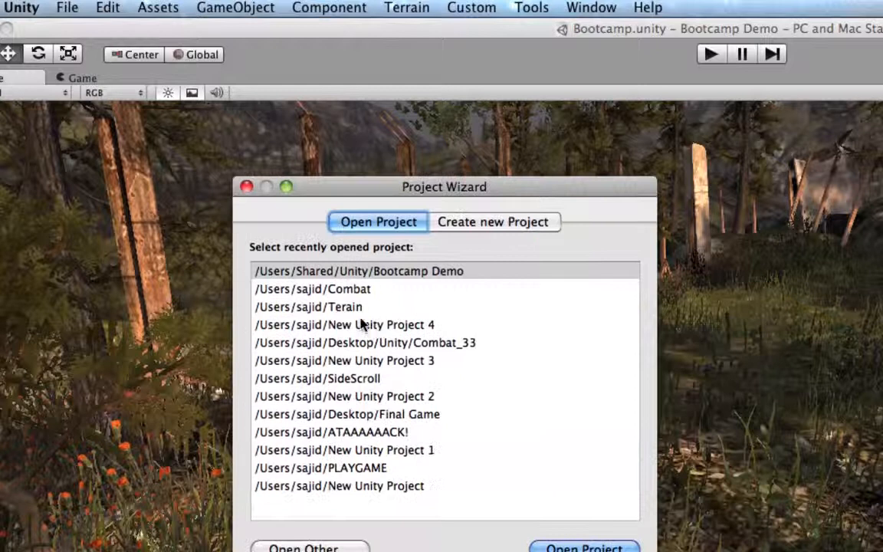
click(312, 288)
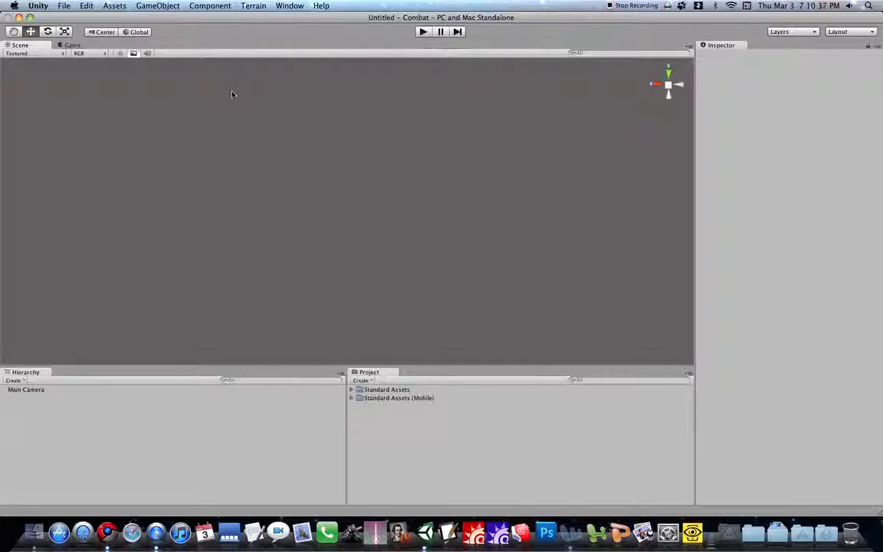
right_click(108, 530)
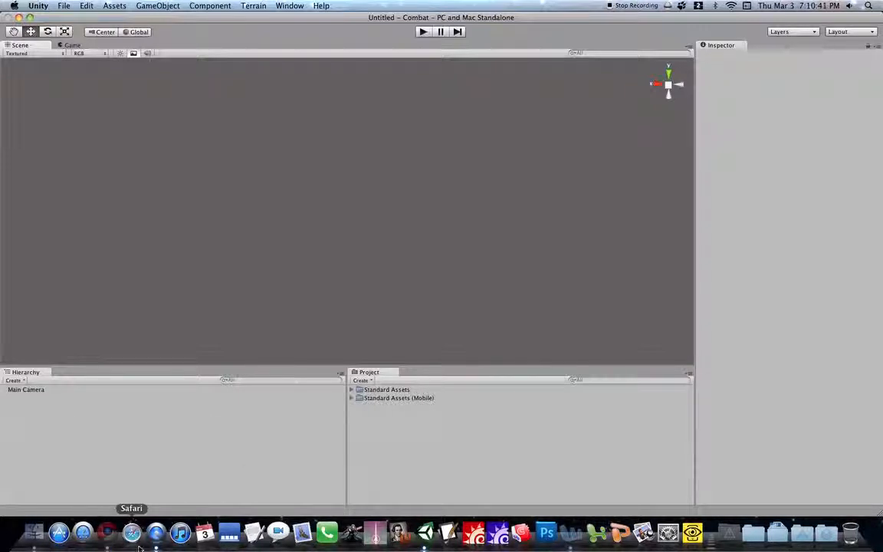
mouse_move(546, 530)
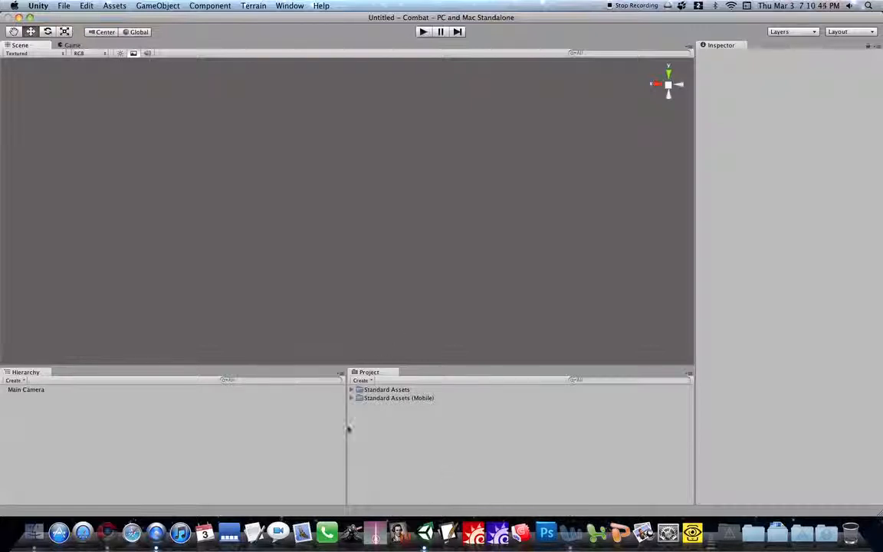
right_click(156, 530)
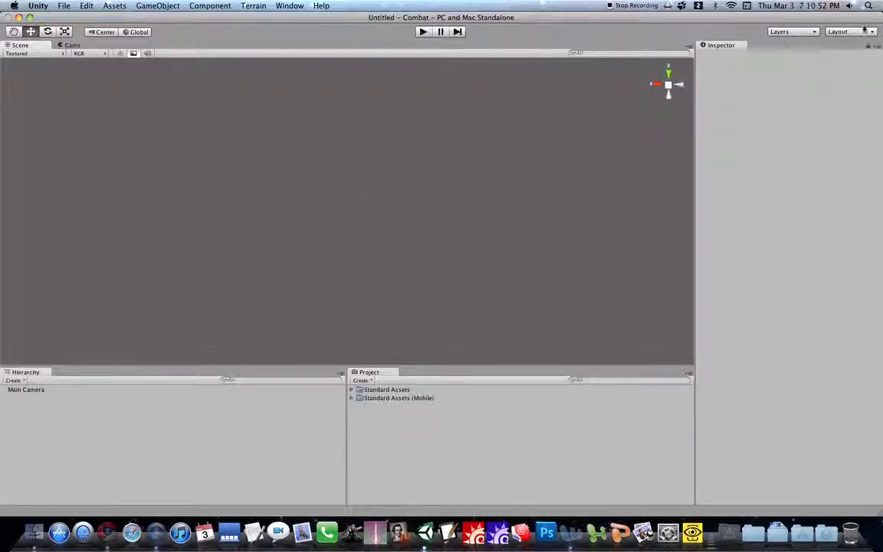
mouse_move(804, 147)
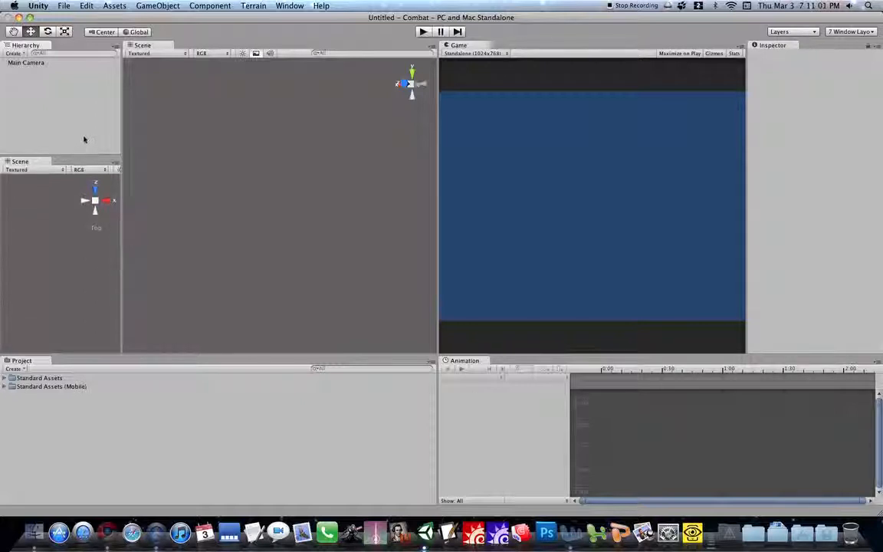
mouse_move(422, 426)
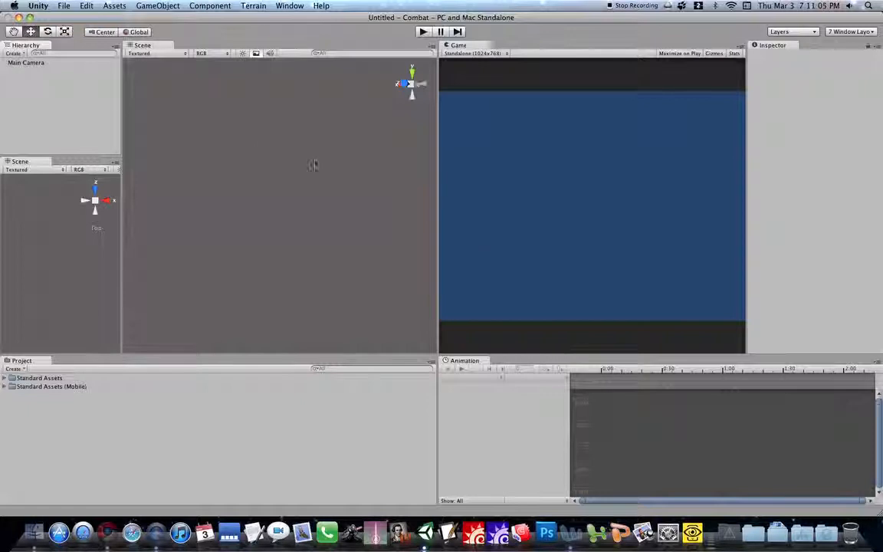
mouse_move(175, 119)
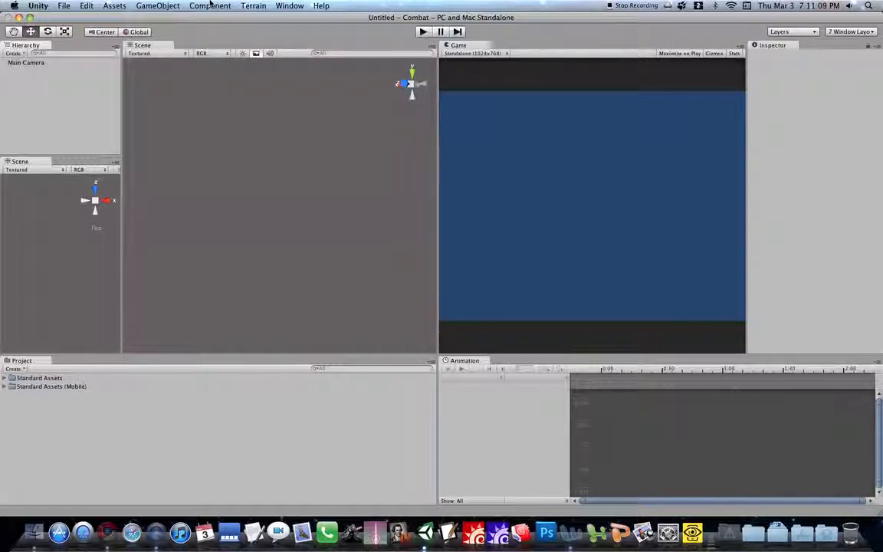
mouse_move(205, 7)
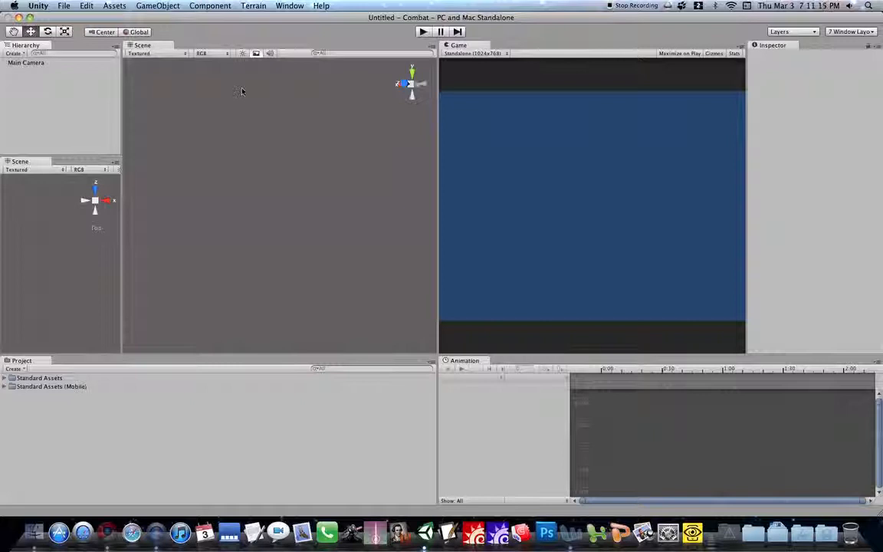
mouse_move(368, 364)
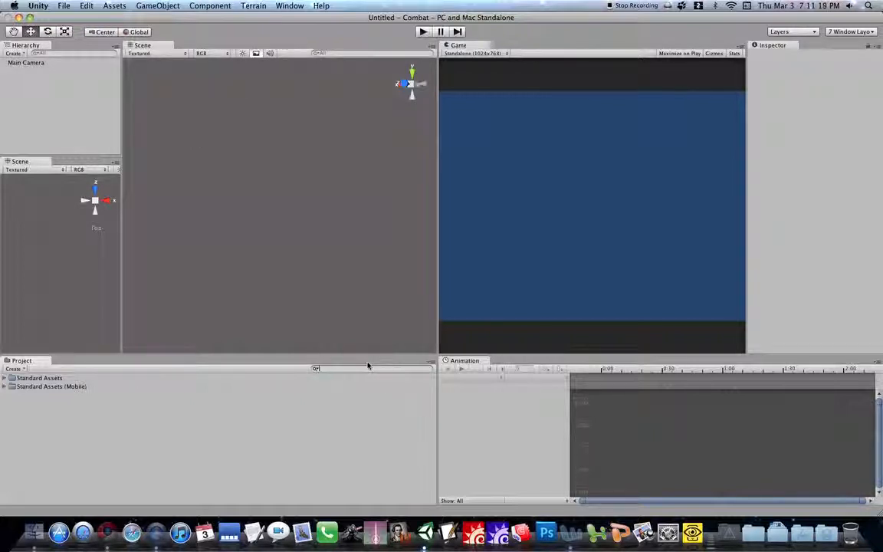
Step: Filter the Project panel assets with the search term 'first'
text(first)
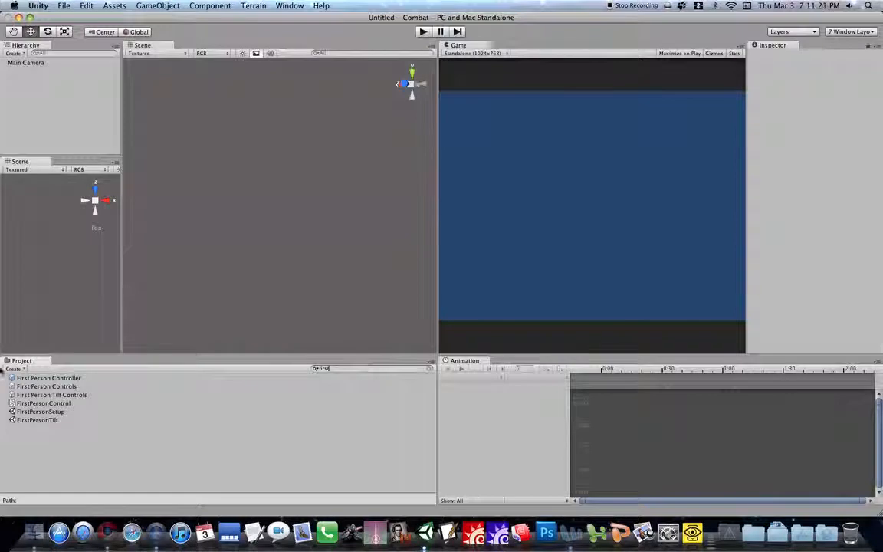
Step: Create a Plane object in the Combat scene and select it
click(158, 6)
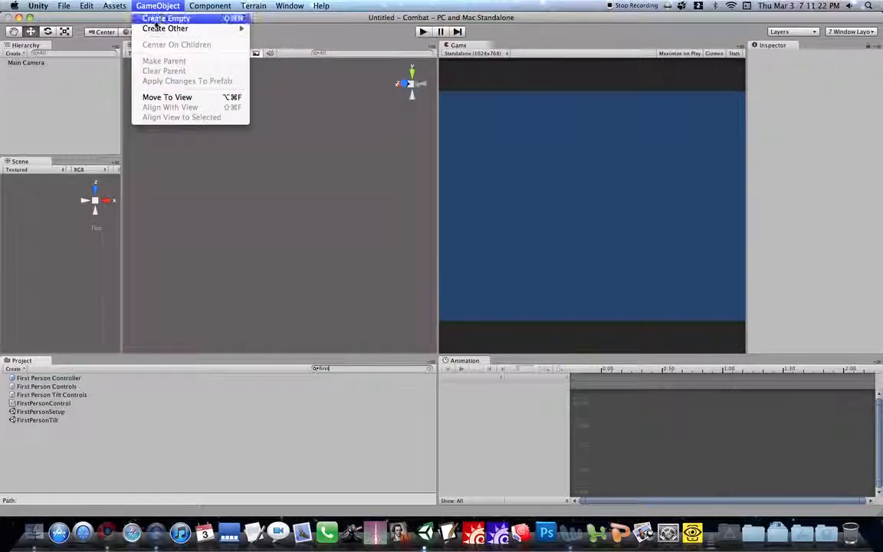
mouse_move(165, 27)
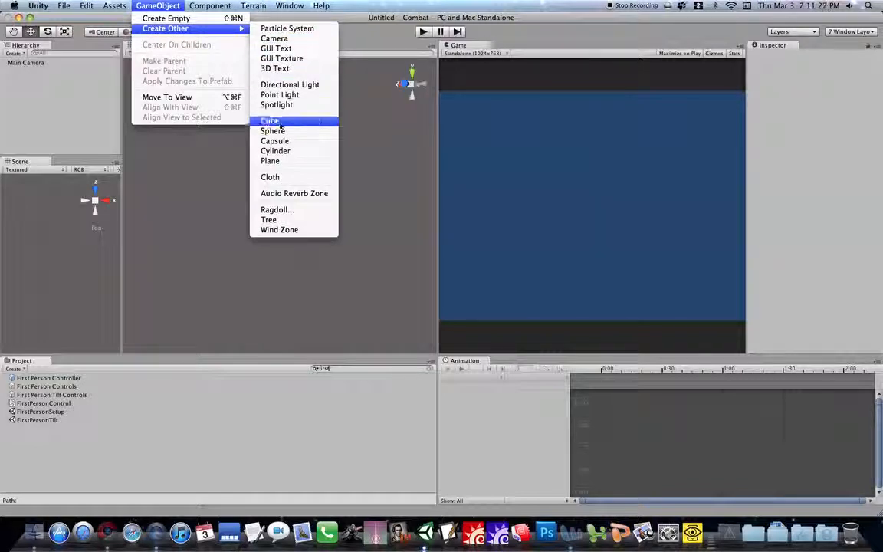
click(270, 161)
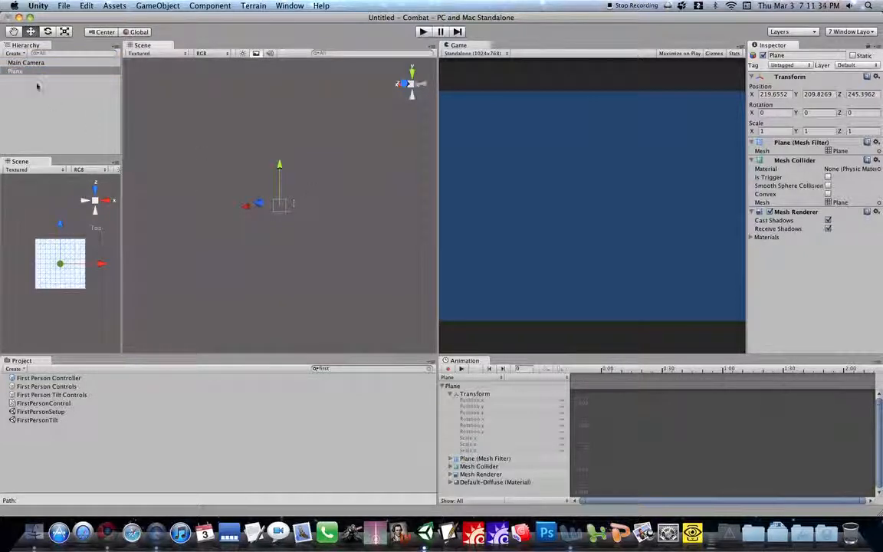
click(15, 70)
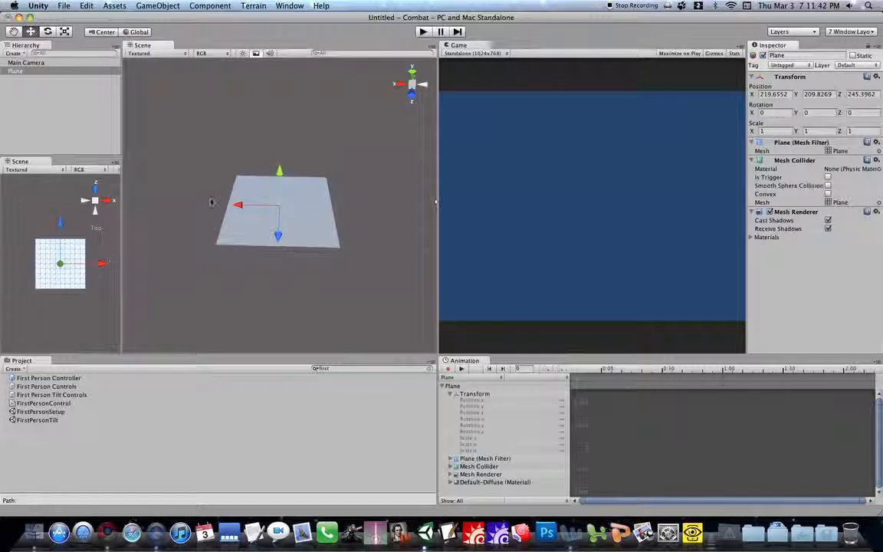
Step: Scale the Plane to 20, 20, 2.5 to form a wide floor
click(876, 77)
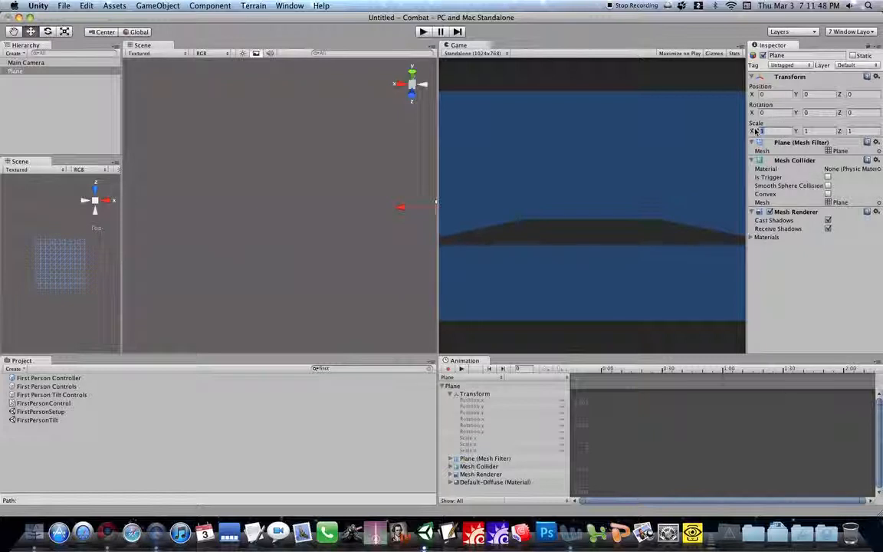
text(20)
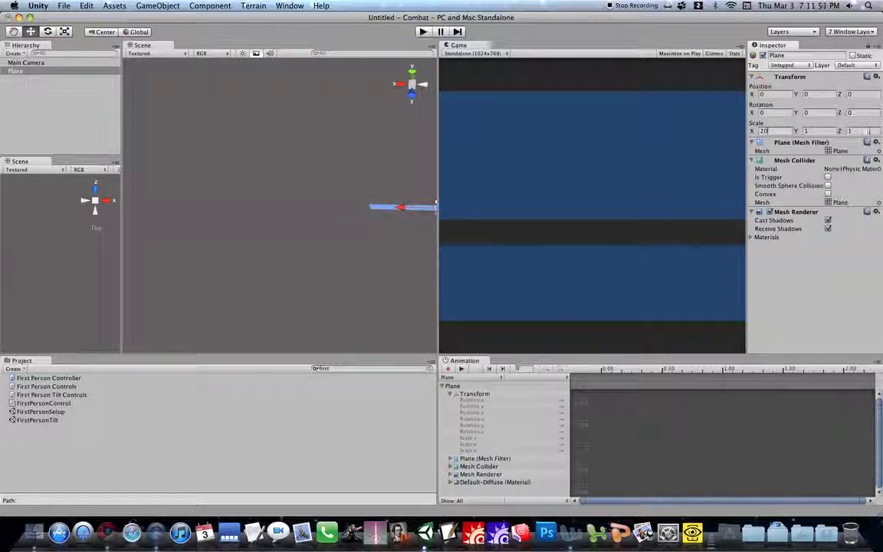
text(20)
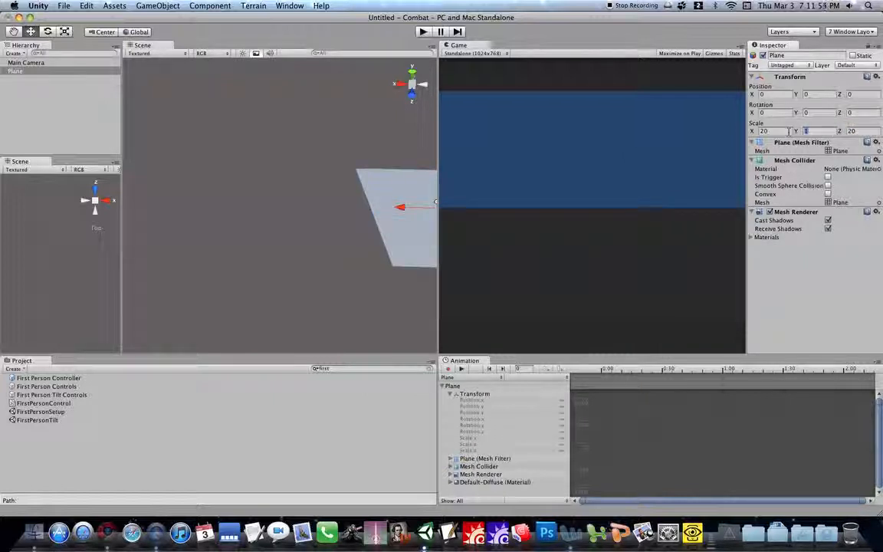
text(2.5)
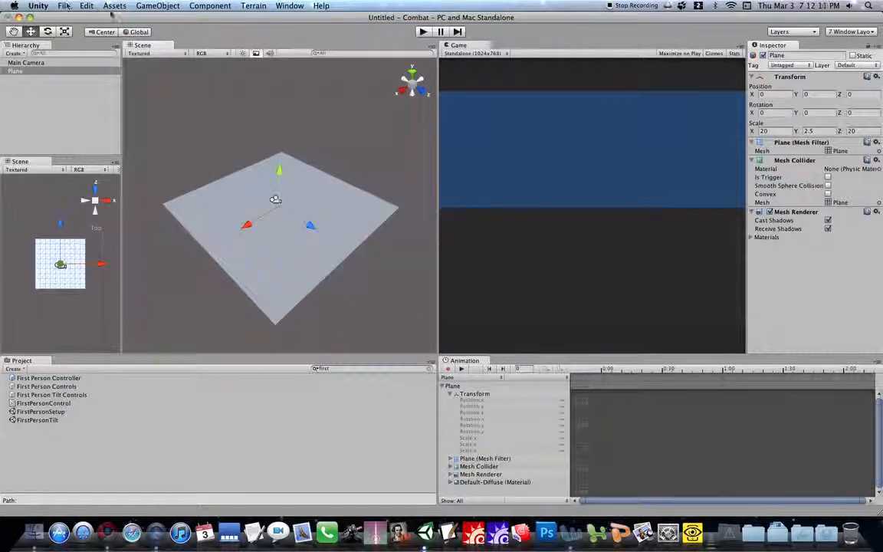
mouse_move(374, 171)
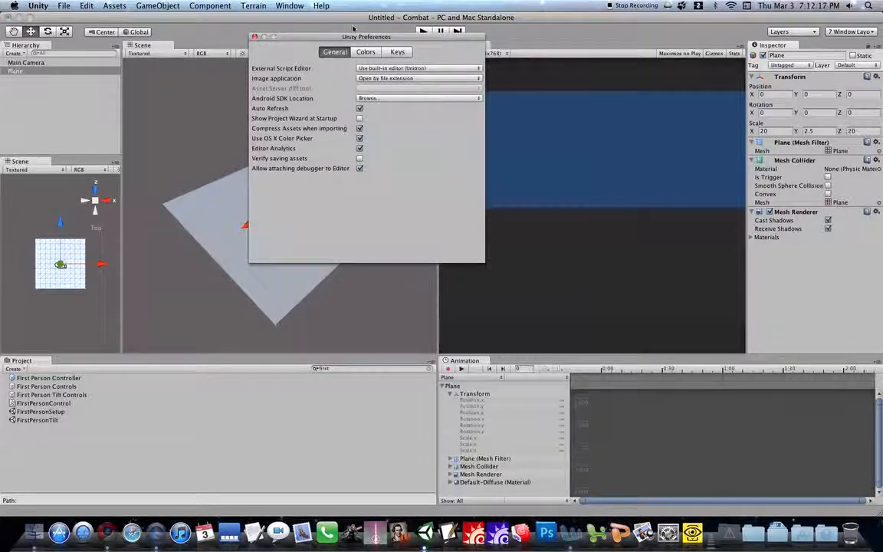
Step: Review the Colors, Keys and General preferences, then close Preferences
click(364, 52)
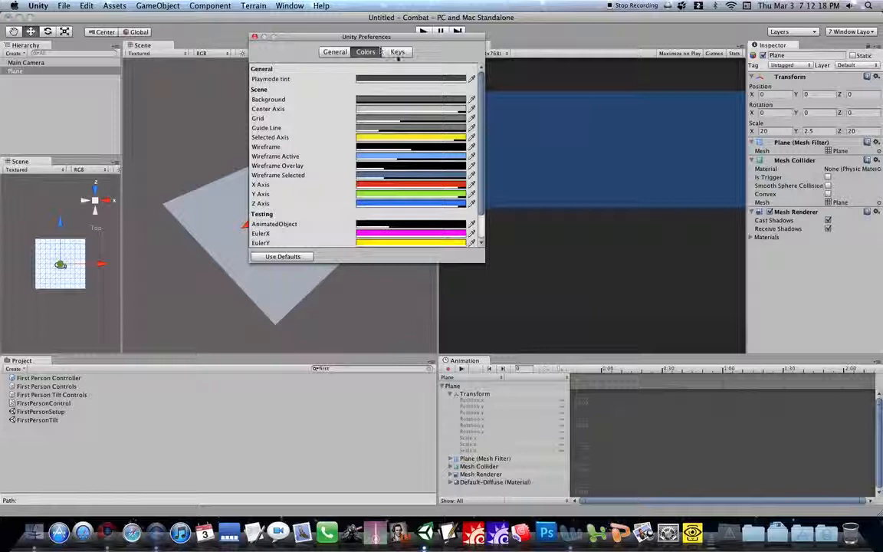
click(397, 52)
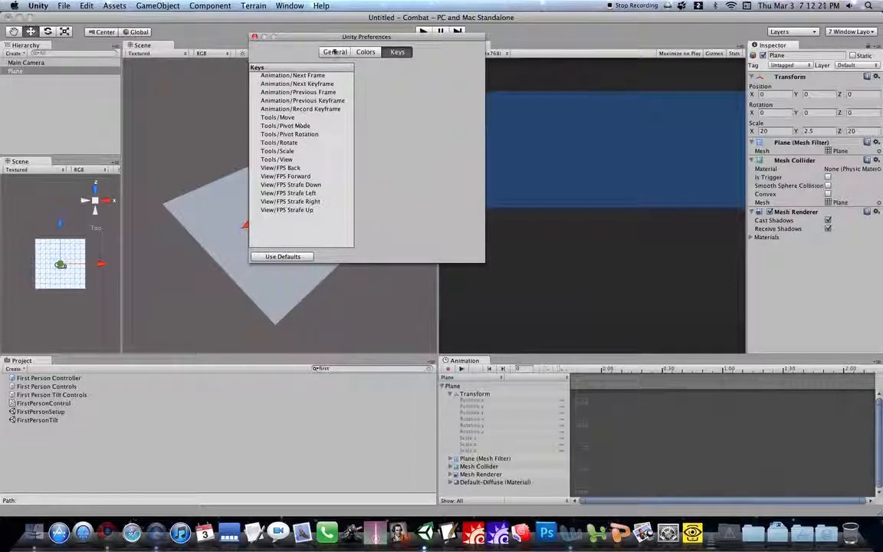
click(334, 52)
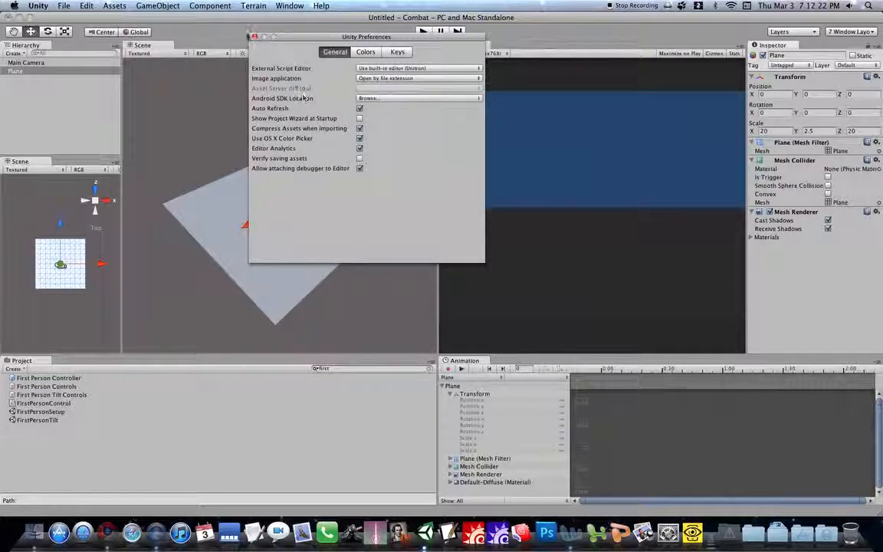
click(255, 37)
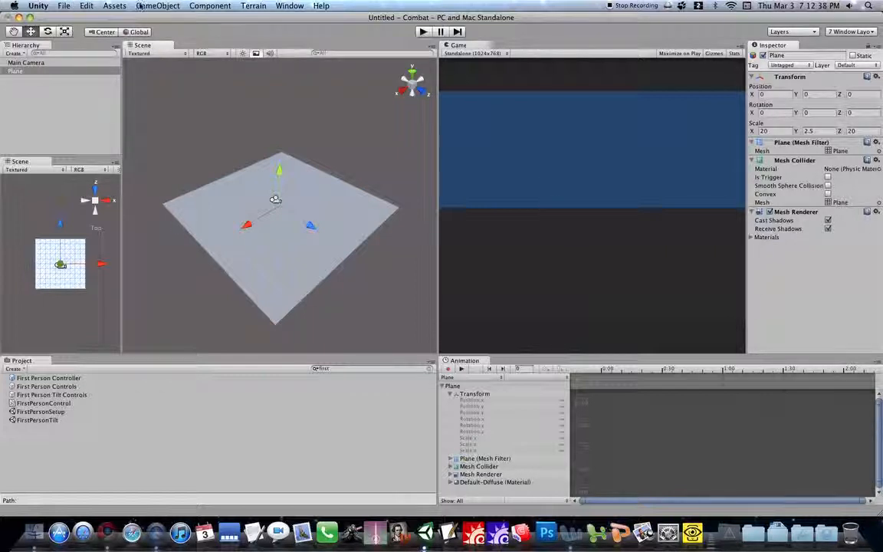
click(209, 6)
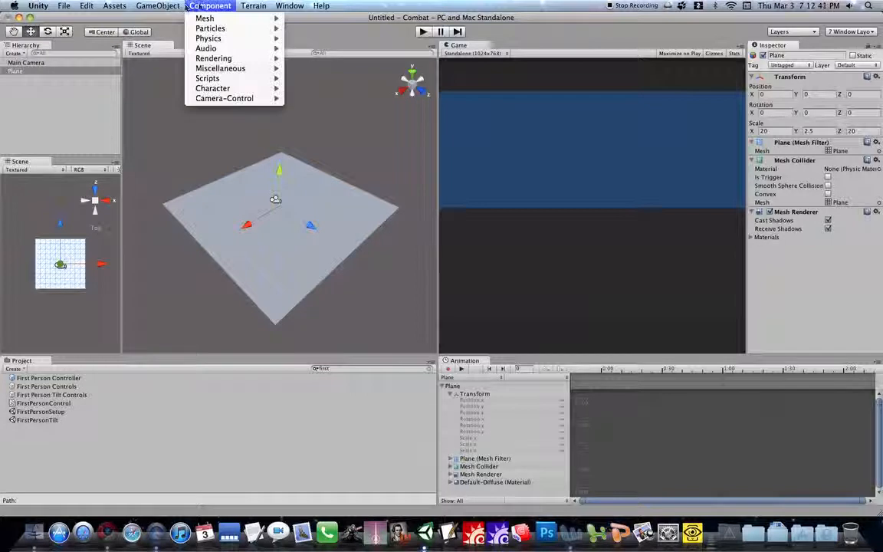
click(158, 7)
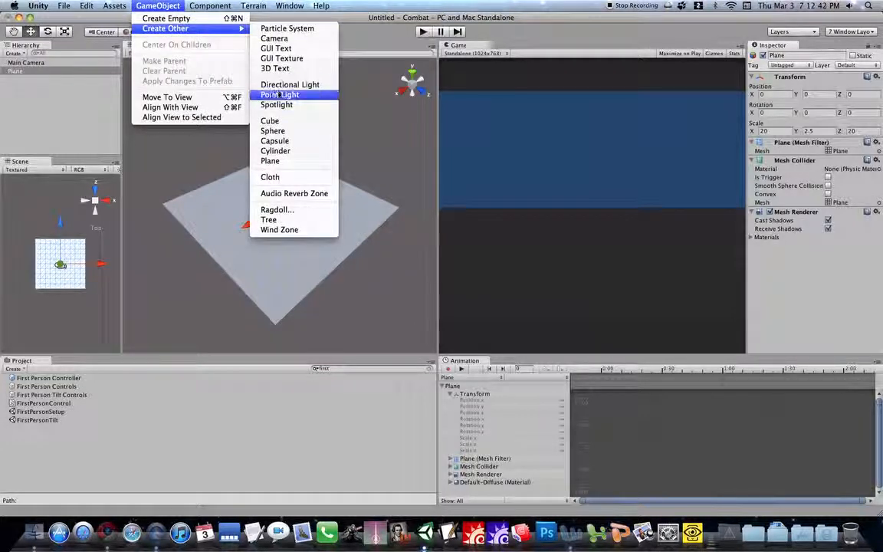
click(279, 95)
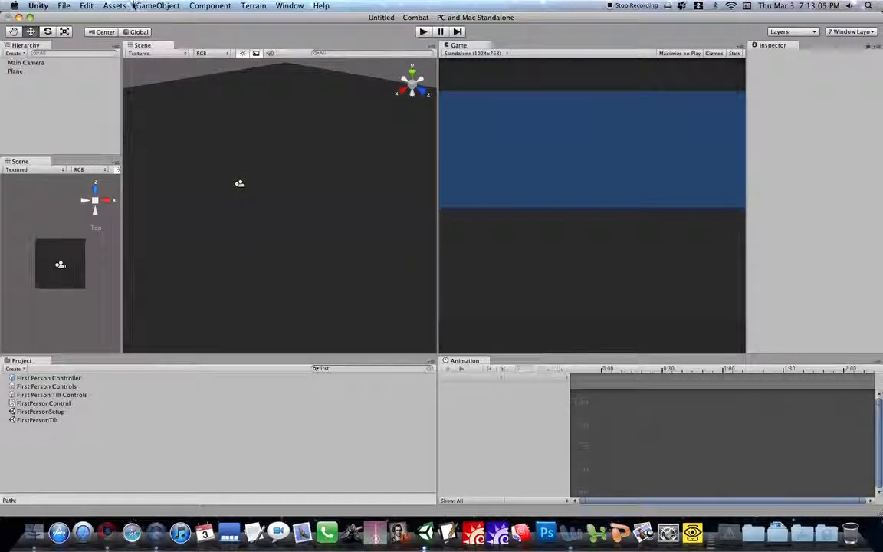
Step: Add a Directional Light to the Combat scene via GameObject > Create Other
click(157, 6)
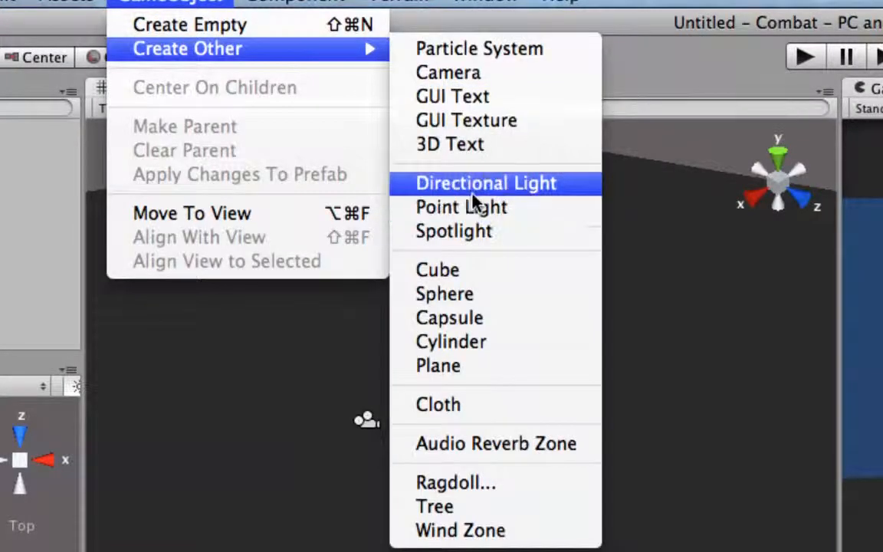
click(484, 182)
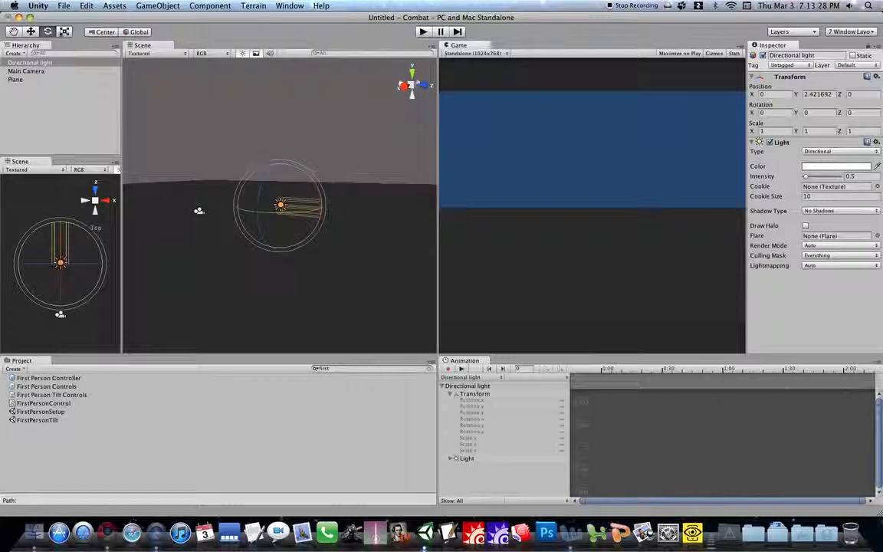
mouse_move(48, 30)
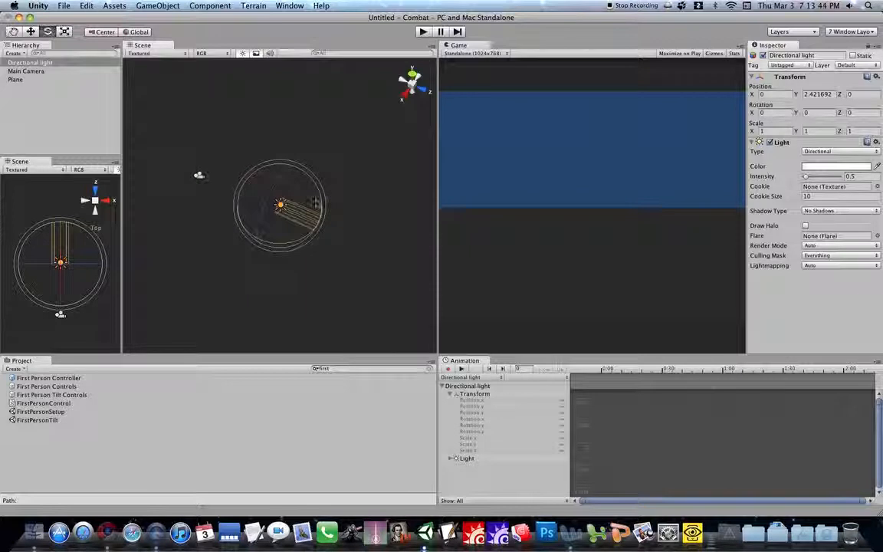
mouse_move(294, 187)
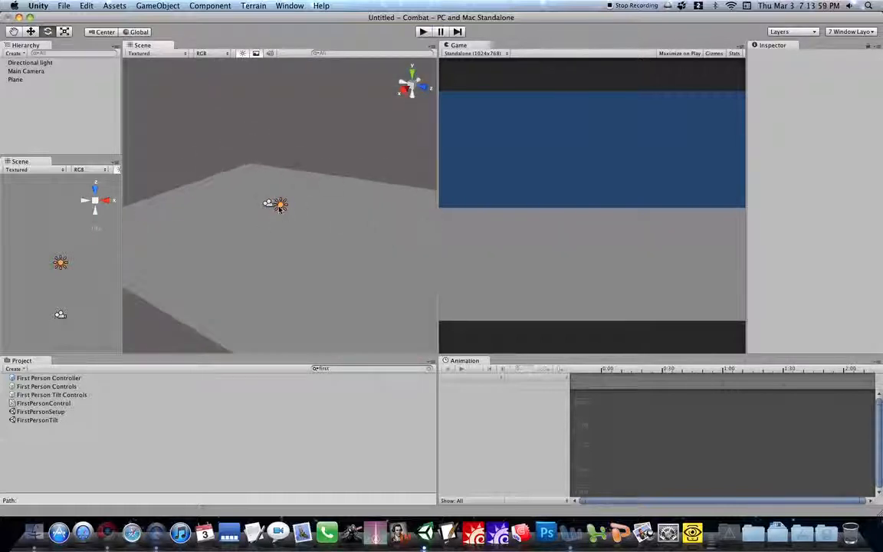
Step: Select the Directional Light and reposition it far from the plane
click(31, 61)
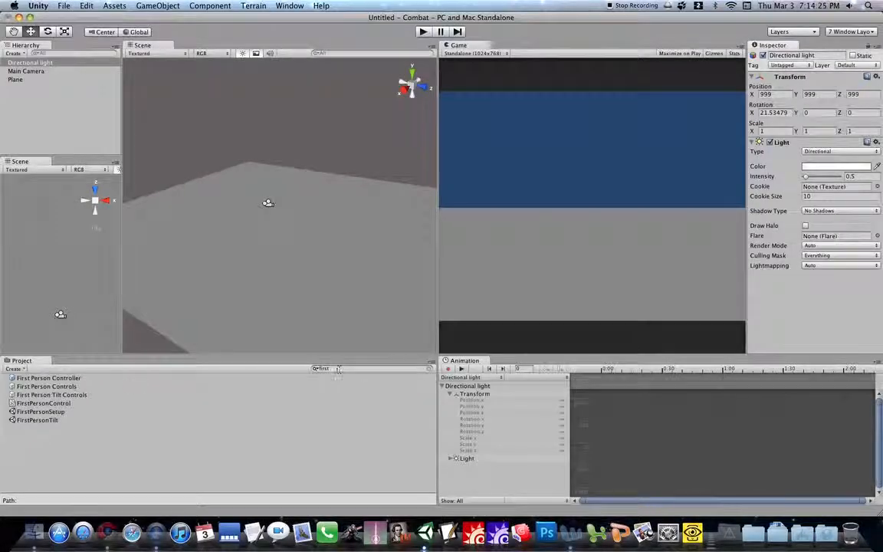
click(49, 377)
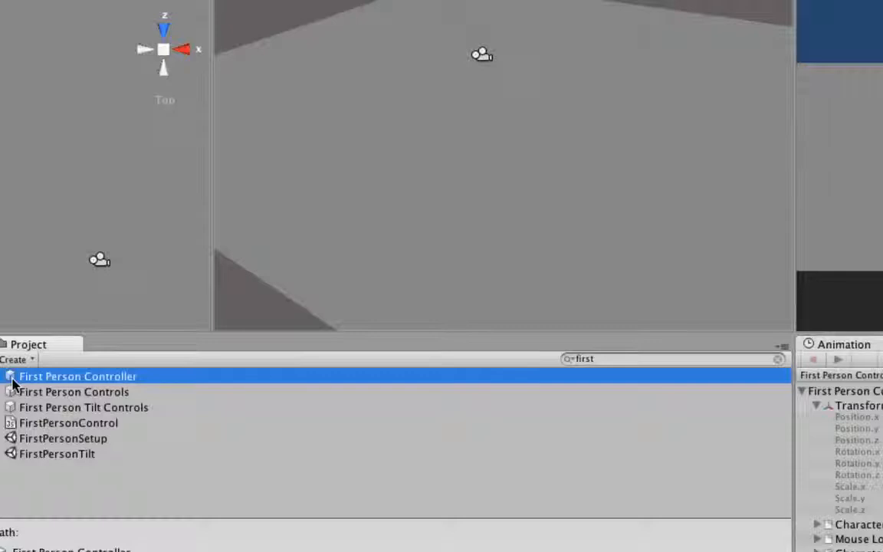
Step: Select the First Person Controller asset among the 'first' search results
click(83, 408)
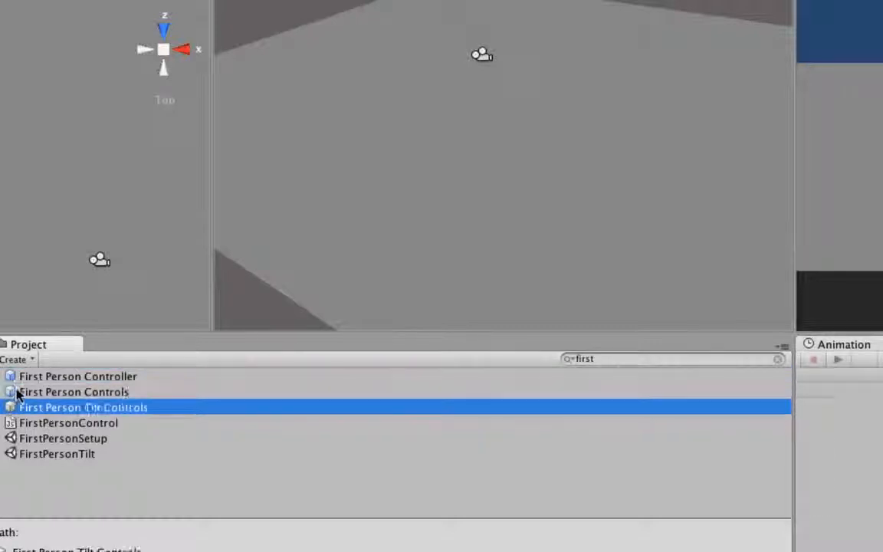
click(77, 375)
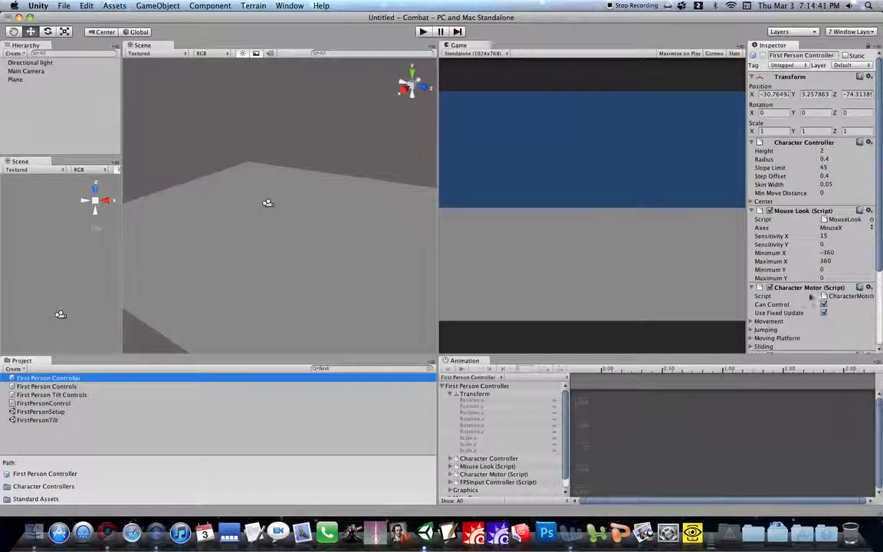
scroll(down, 3)
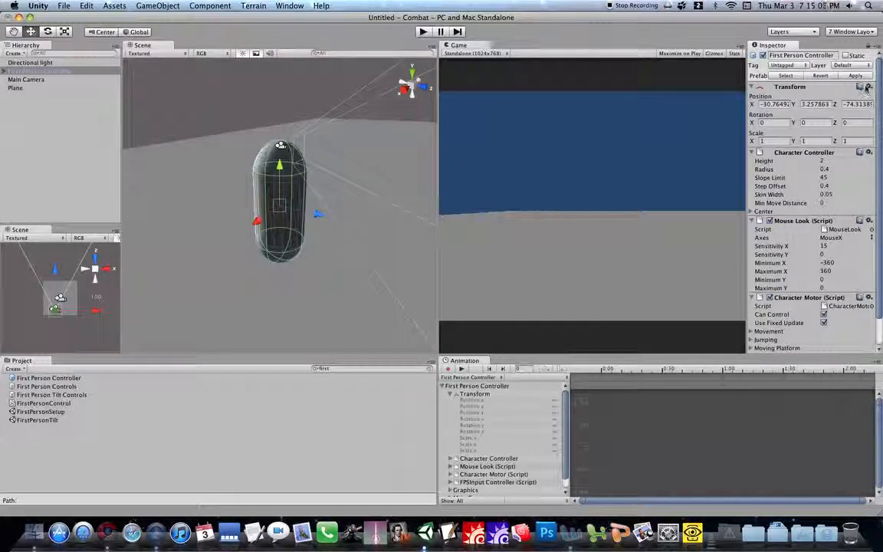
Step: Reset the First Person Controller's position to the origin and raise its Y so it stands on the plane
click(867, 86)
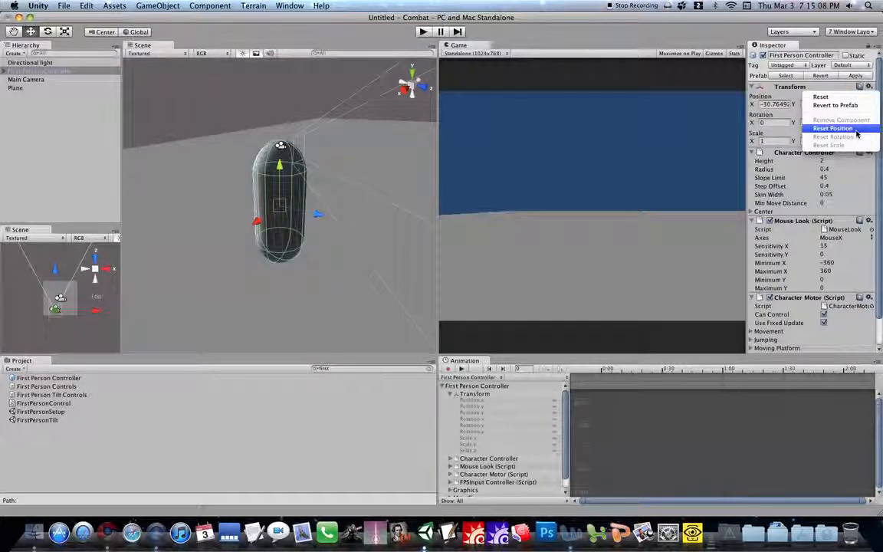
click(832, 129)
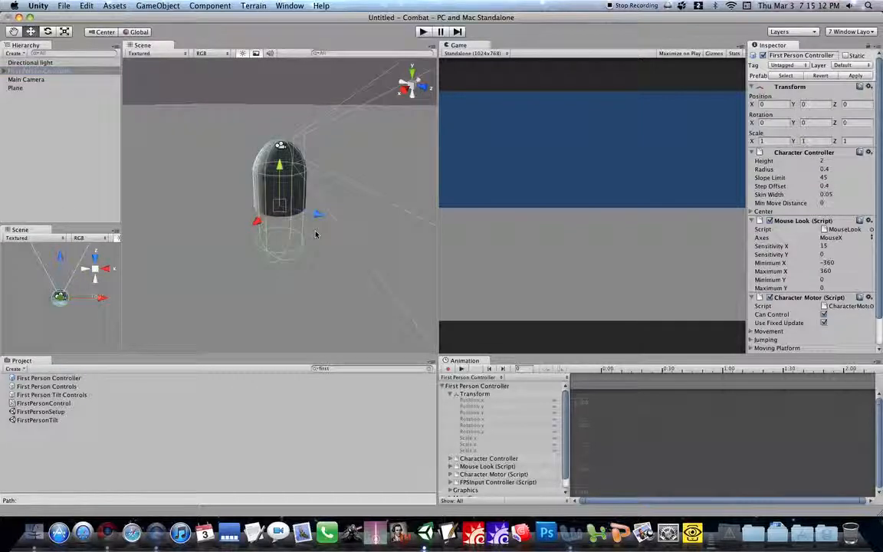
drag(279, 166, 279, 156)
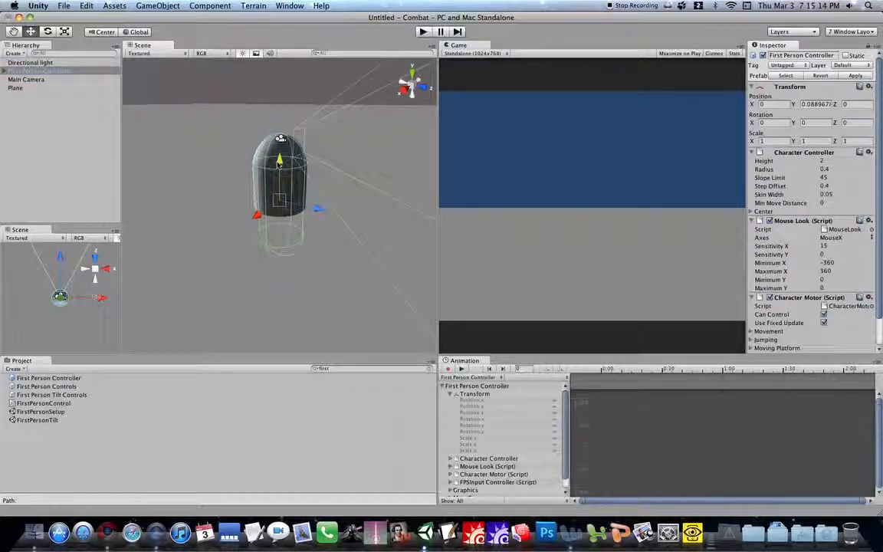